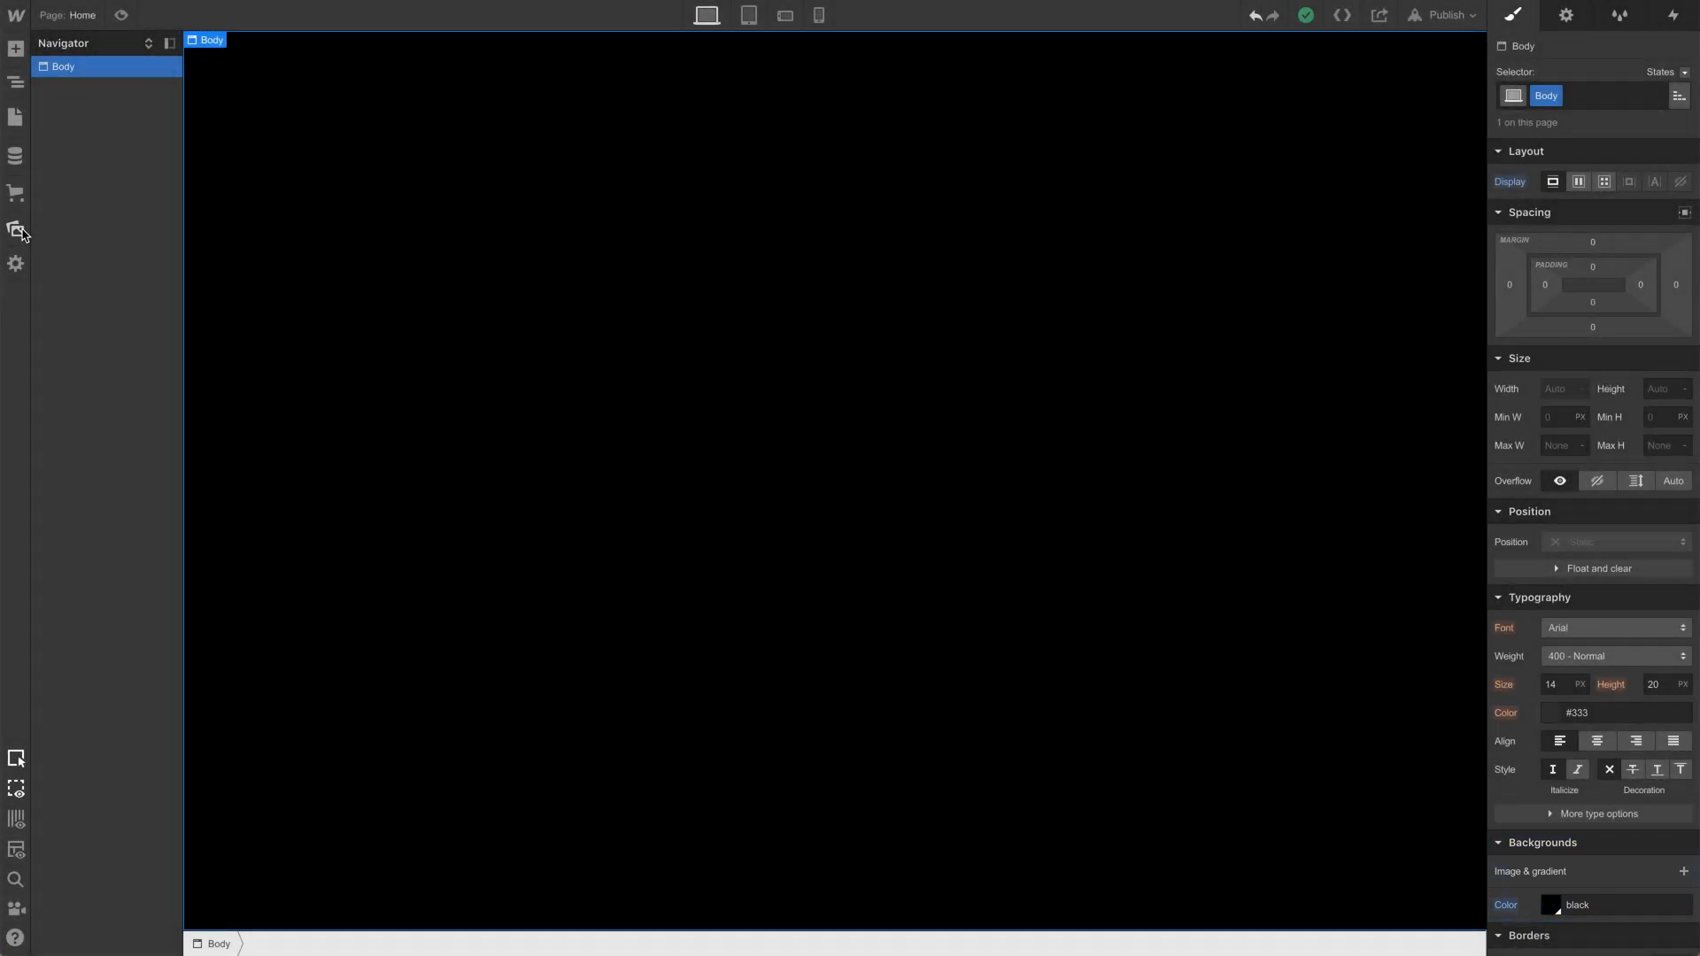
# - Add the uploaded Lottie JSON from Assets to the canvas and select the page body
pyautogui.click(16, 231)
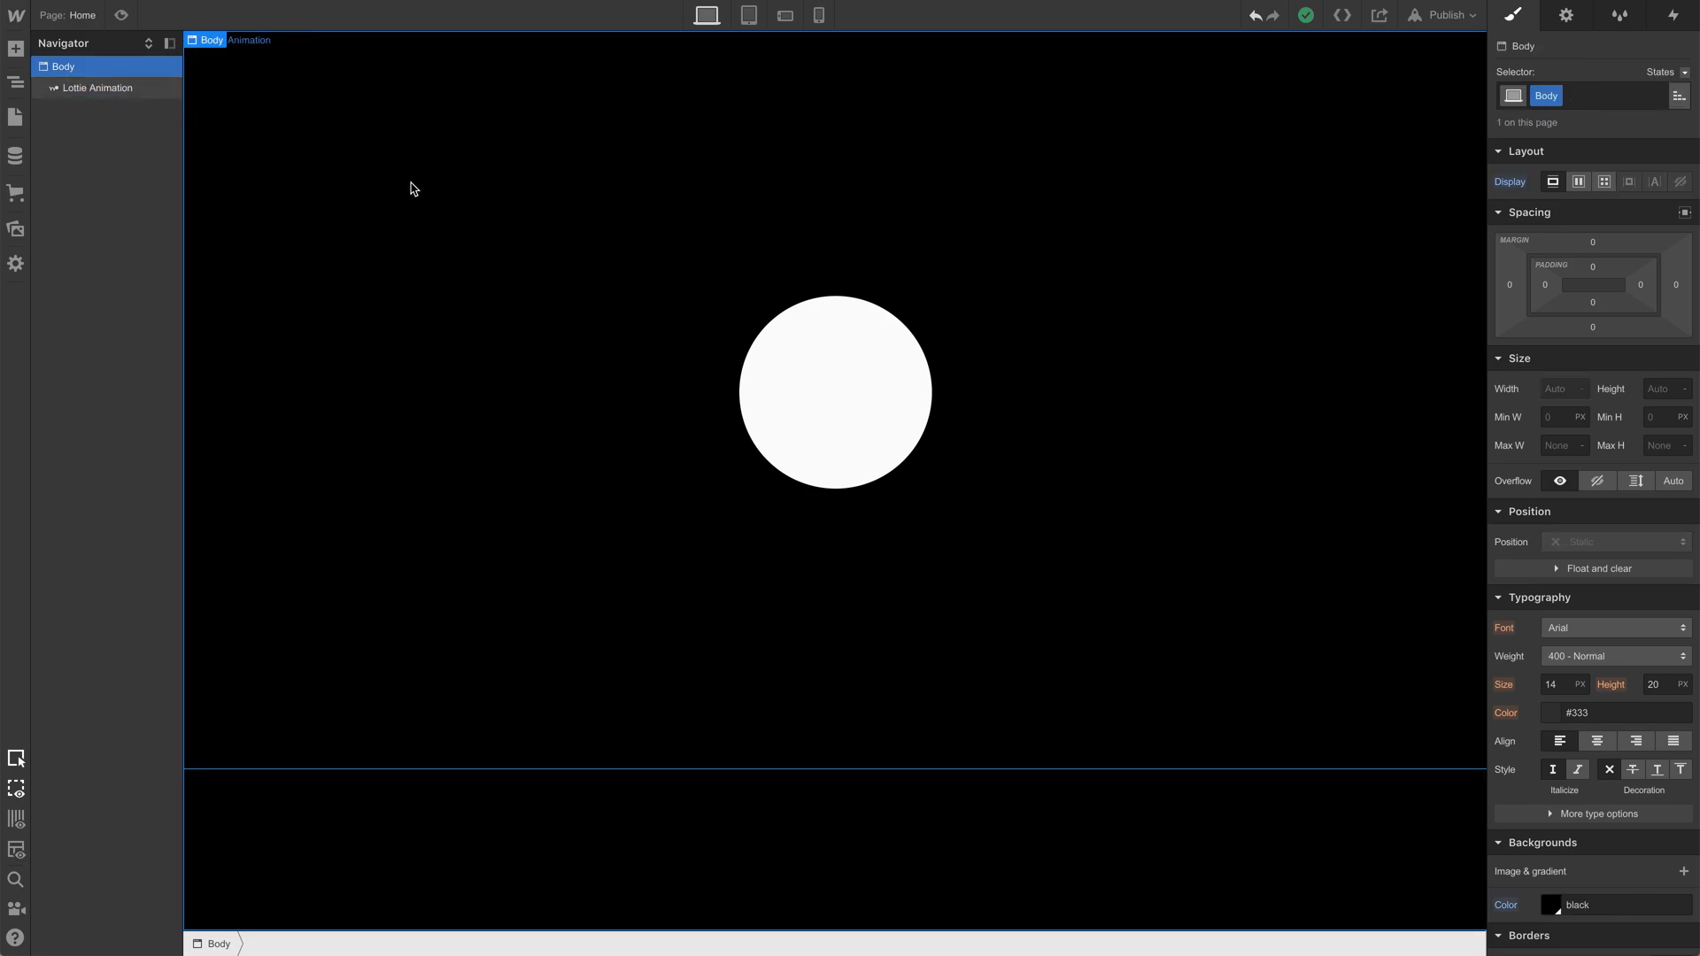
pyautogui.click(1579, 181)
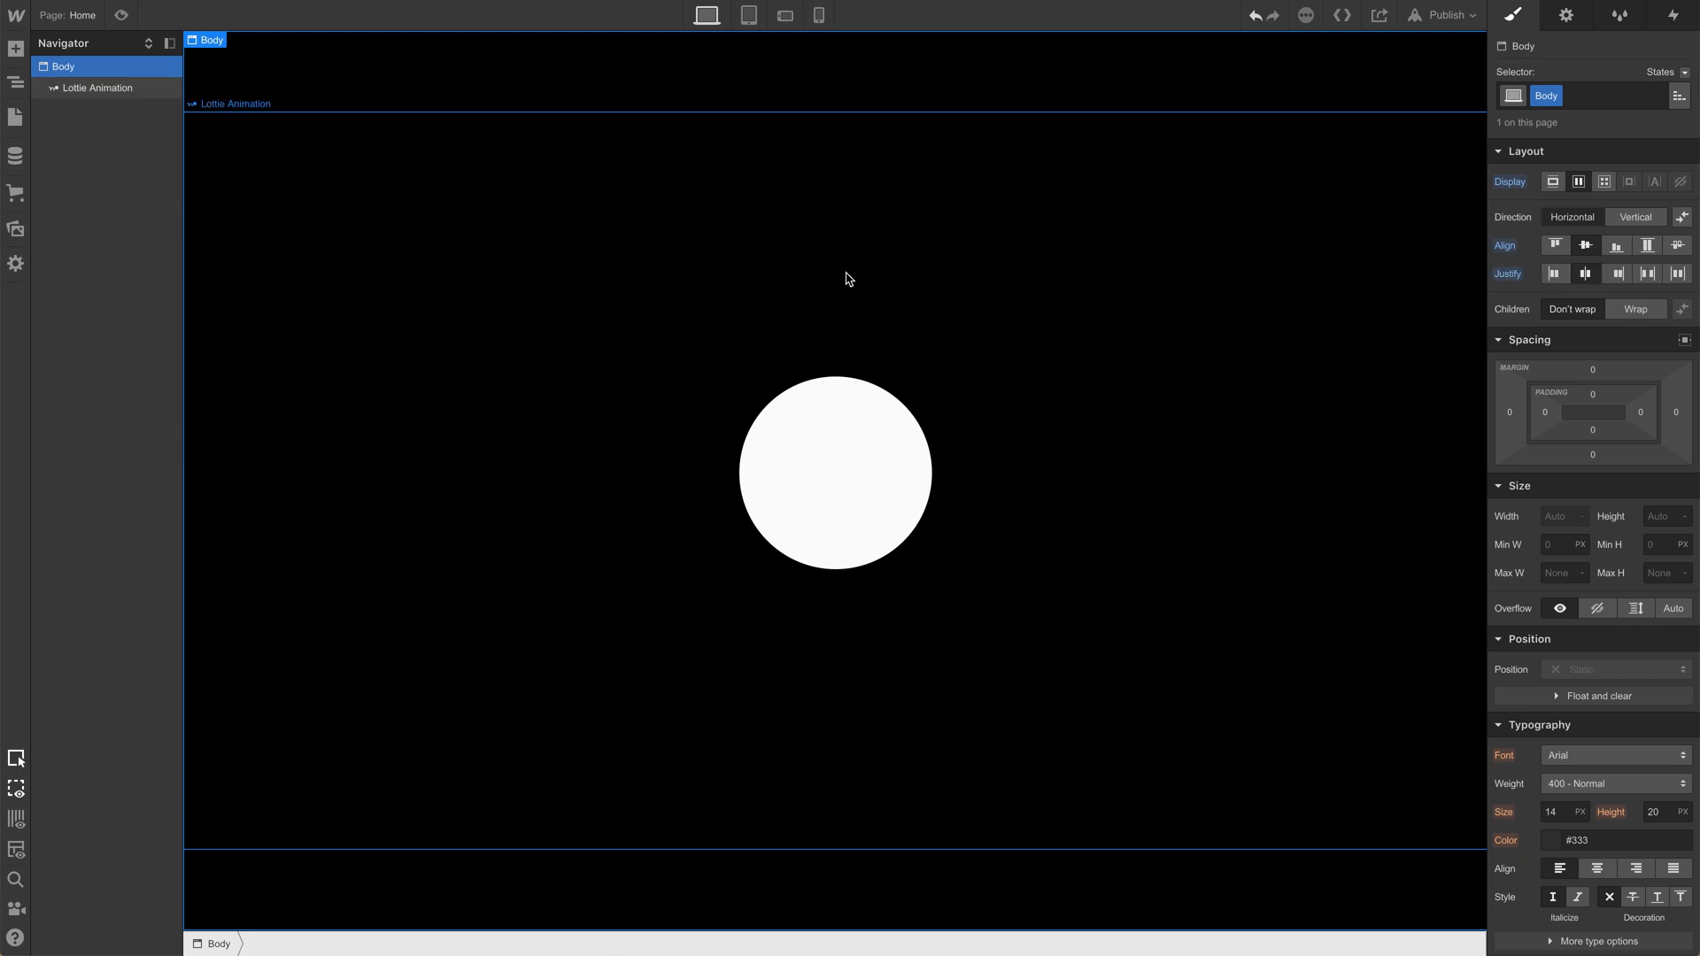
# - Select the Lottie Animation element and show its element trigger options in Interactions
pyautogui.click(121, 14)
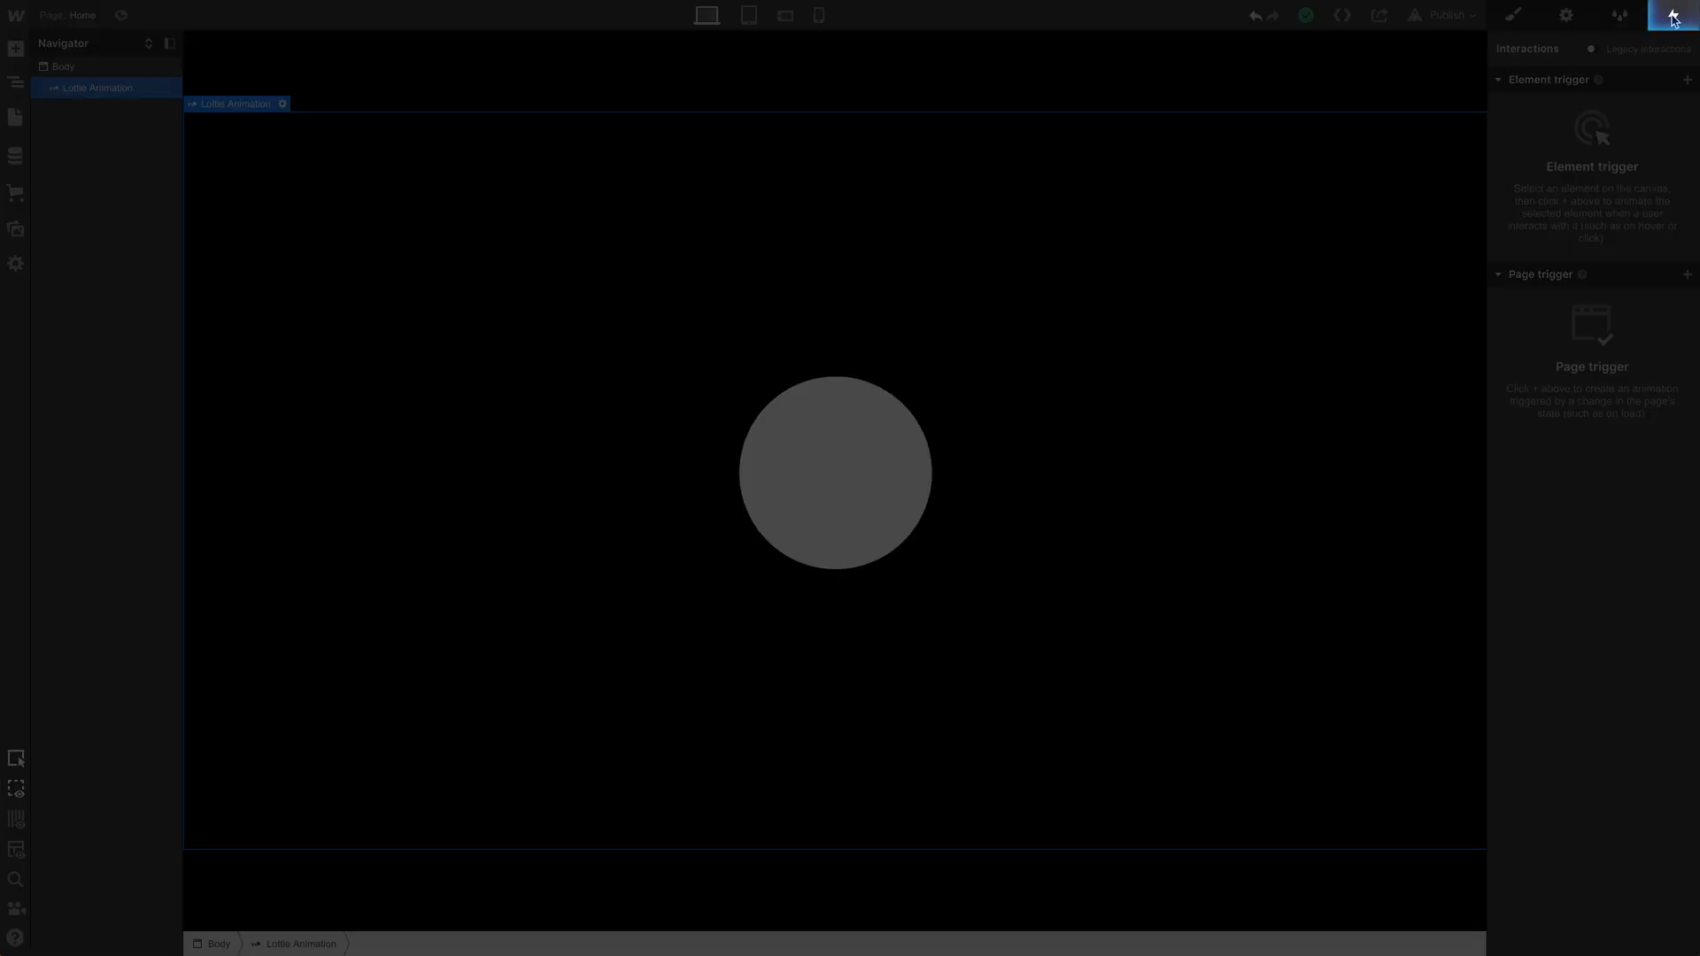
pyautogui.click(1687, 79)
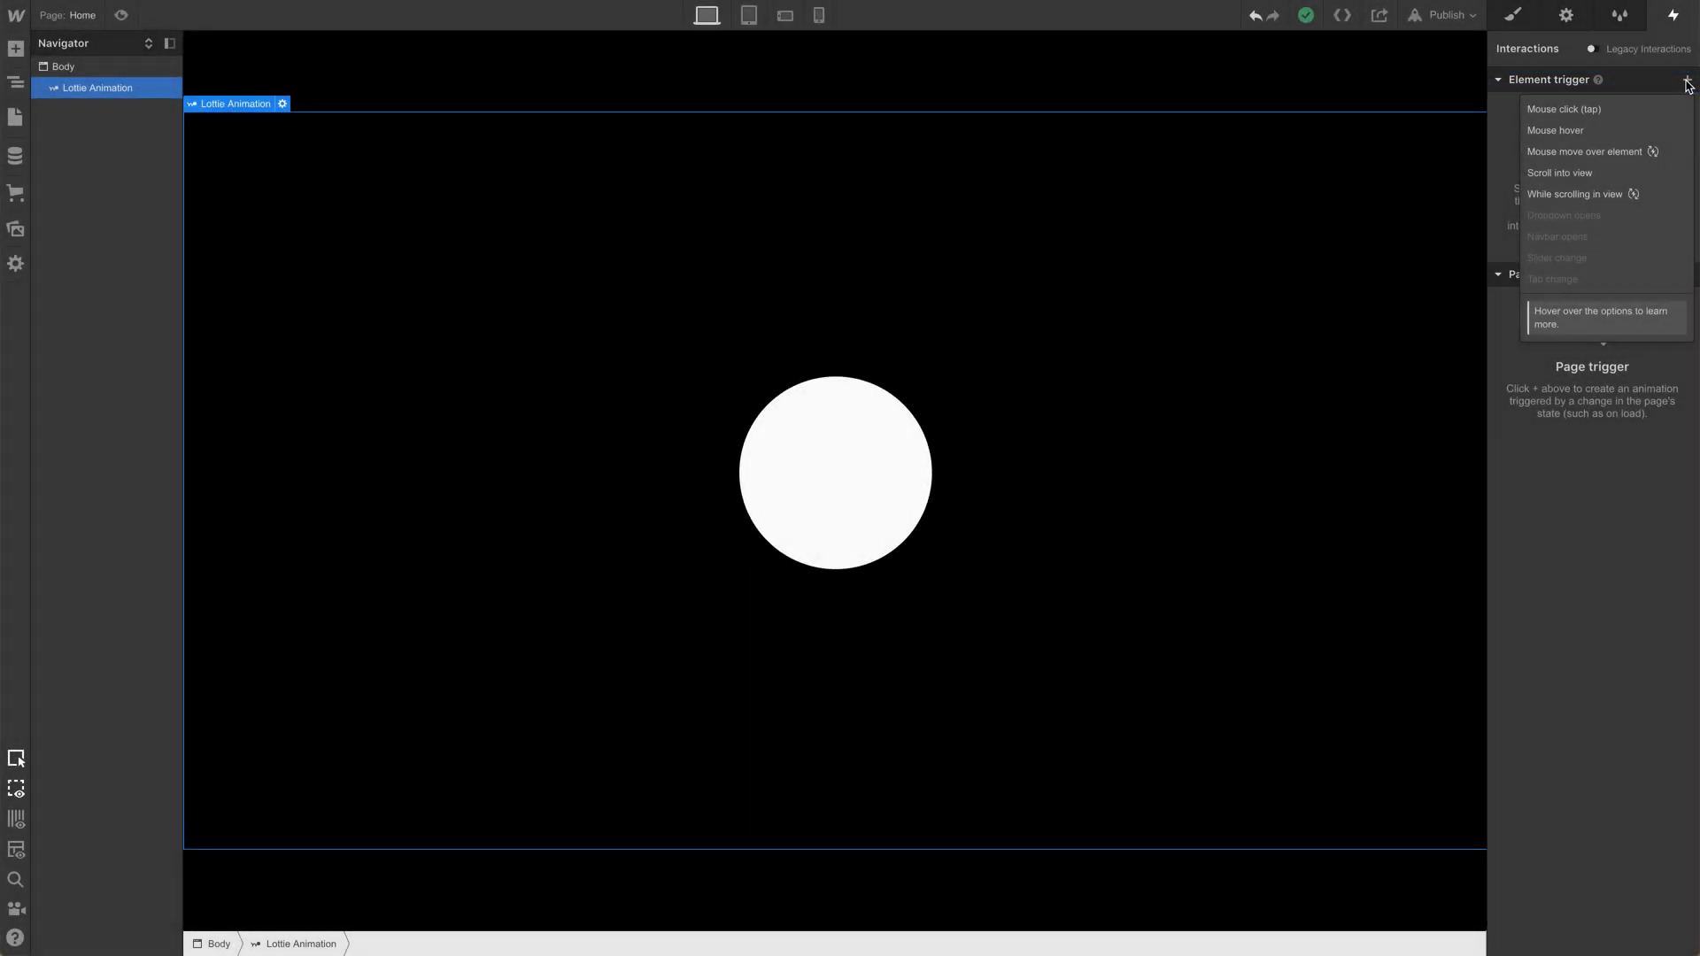
# - Add a Mouse click (tap) element trigger to the Lottie Animation, leaving actions unset
pyautogui.click(1564, 109)
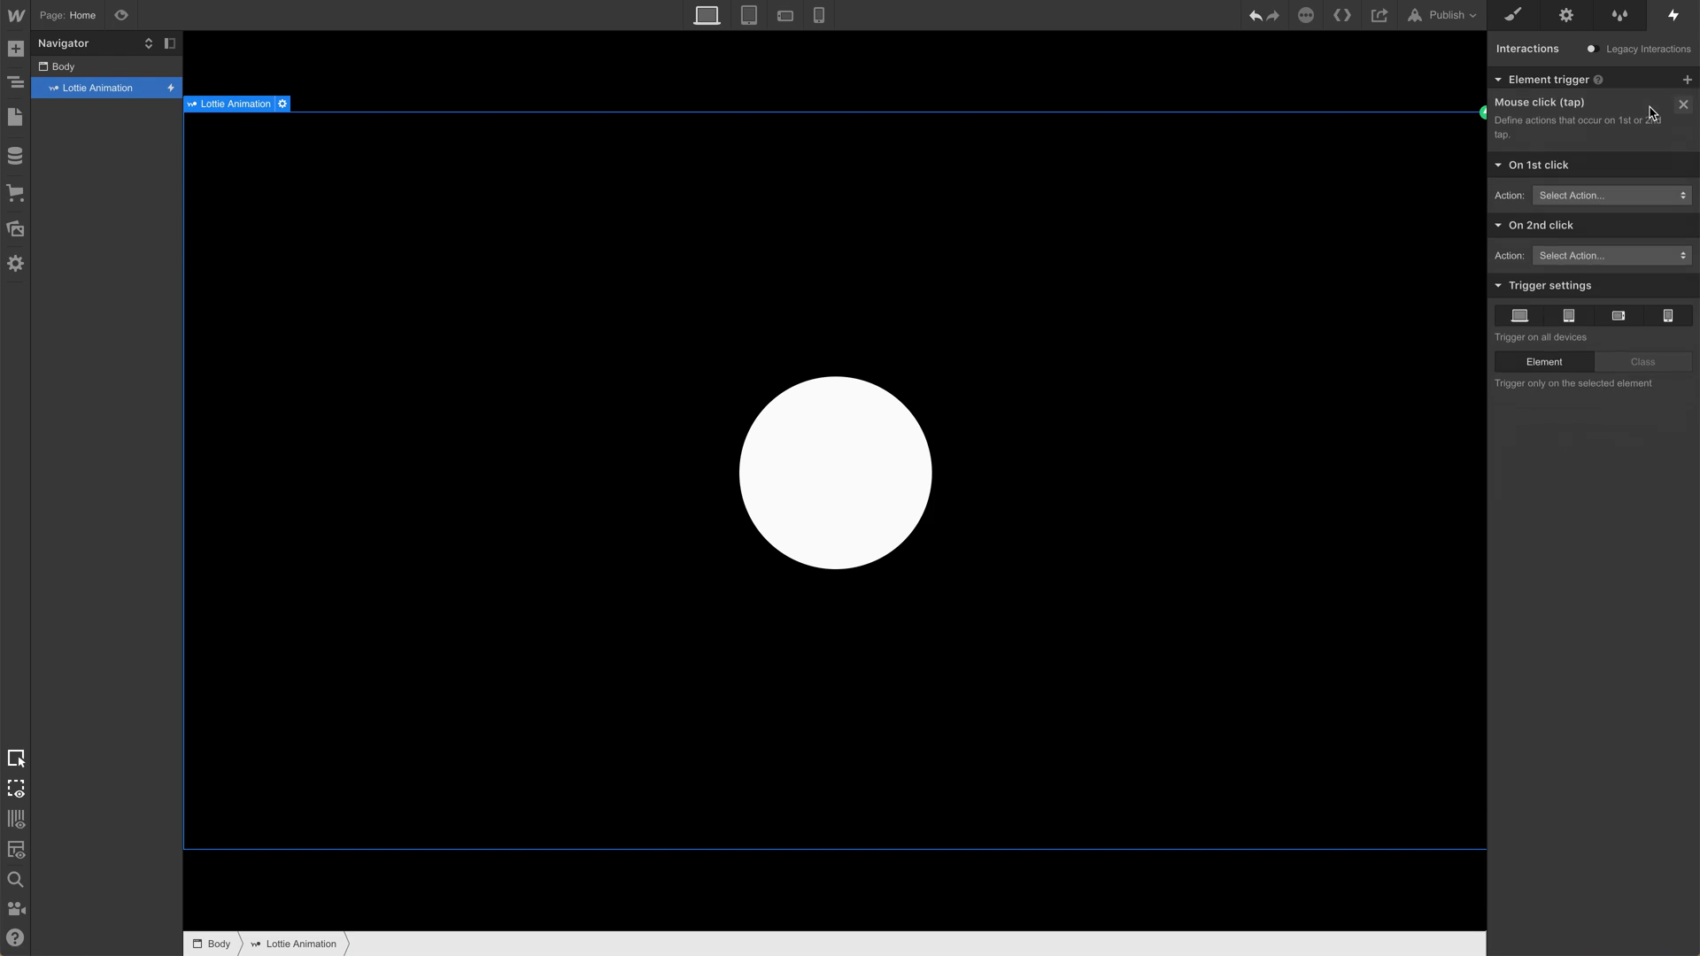
# - Set the On 1st click action to Lottie Playback and preview the page
pyautogui.click(1609, 195)
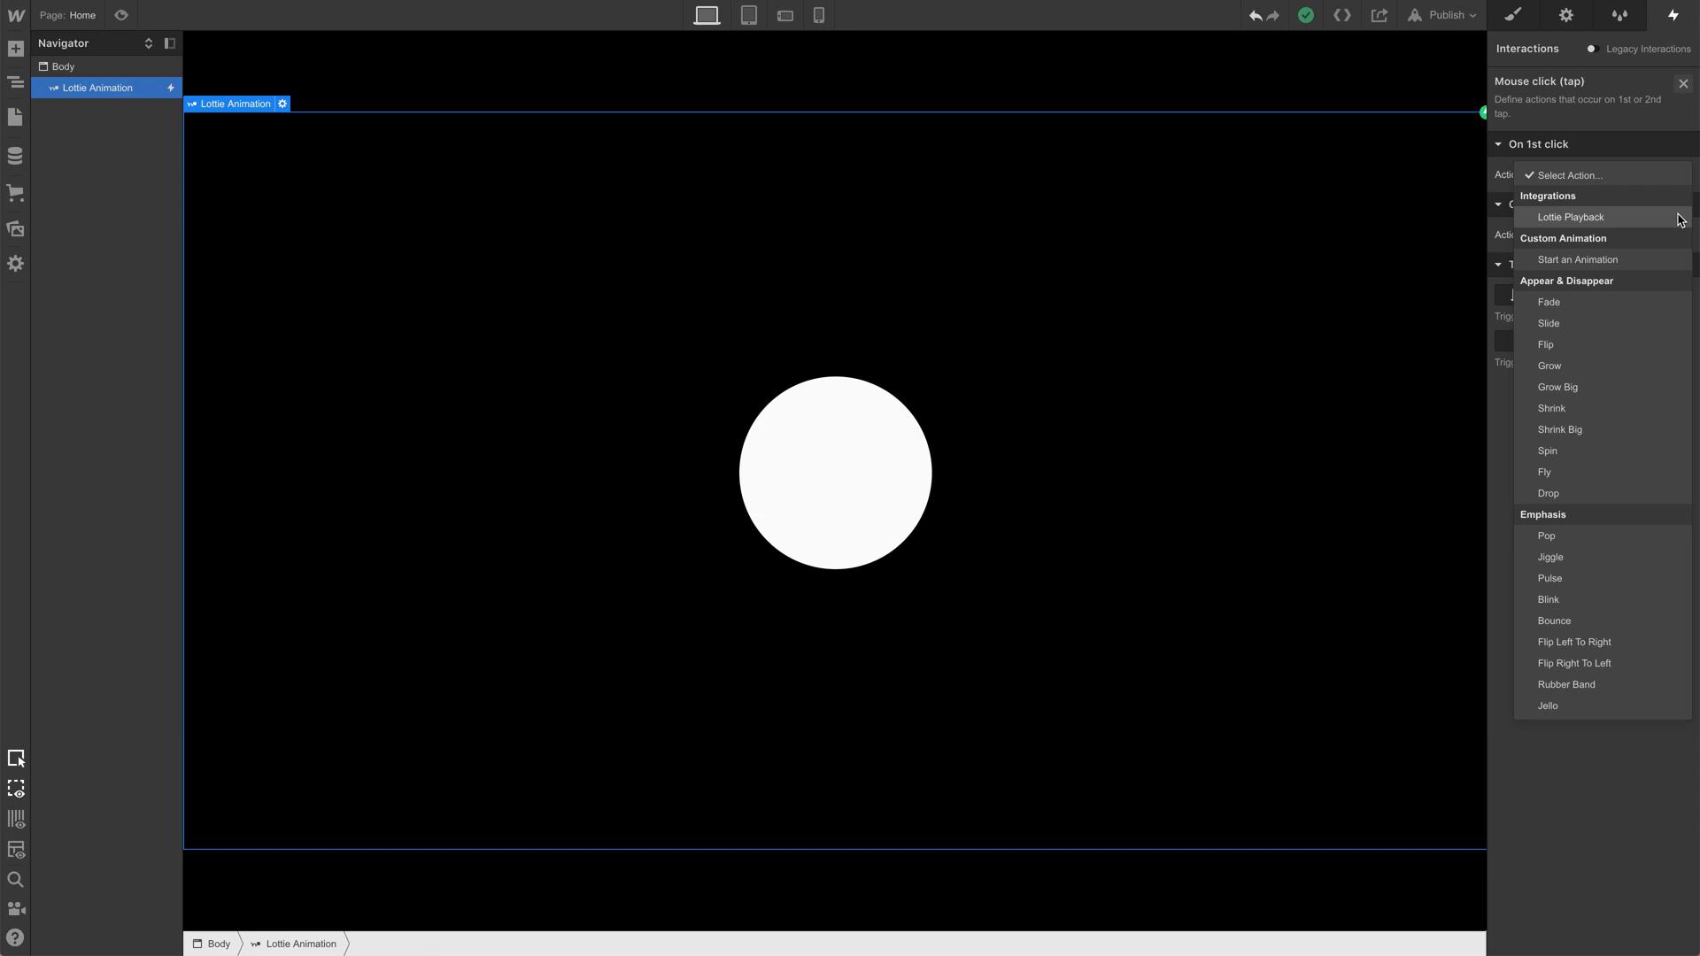
pyautogui.click(1570, 217)
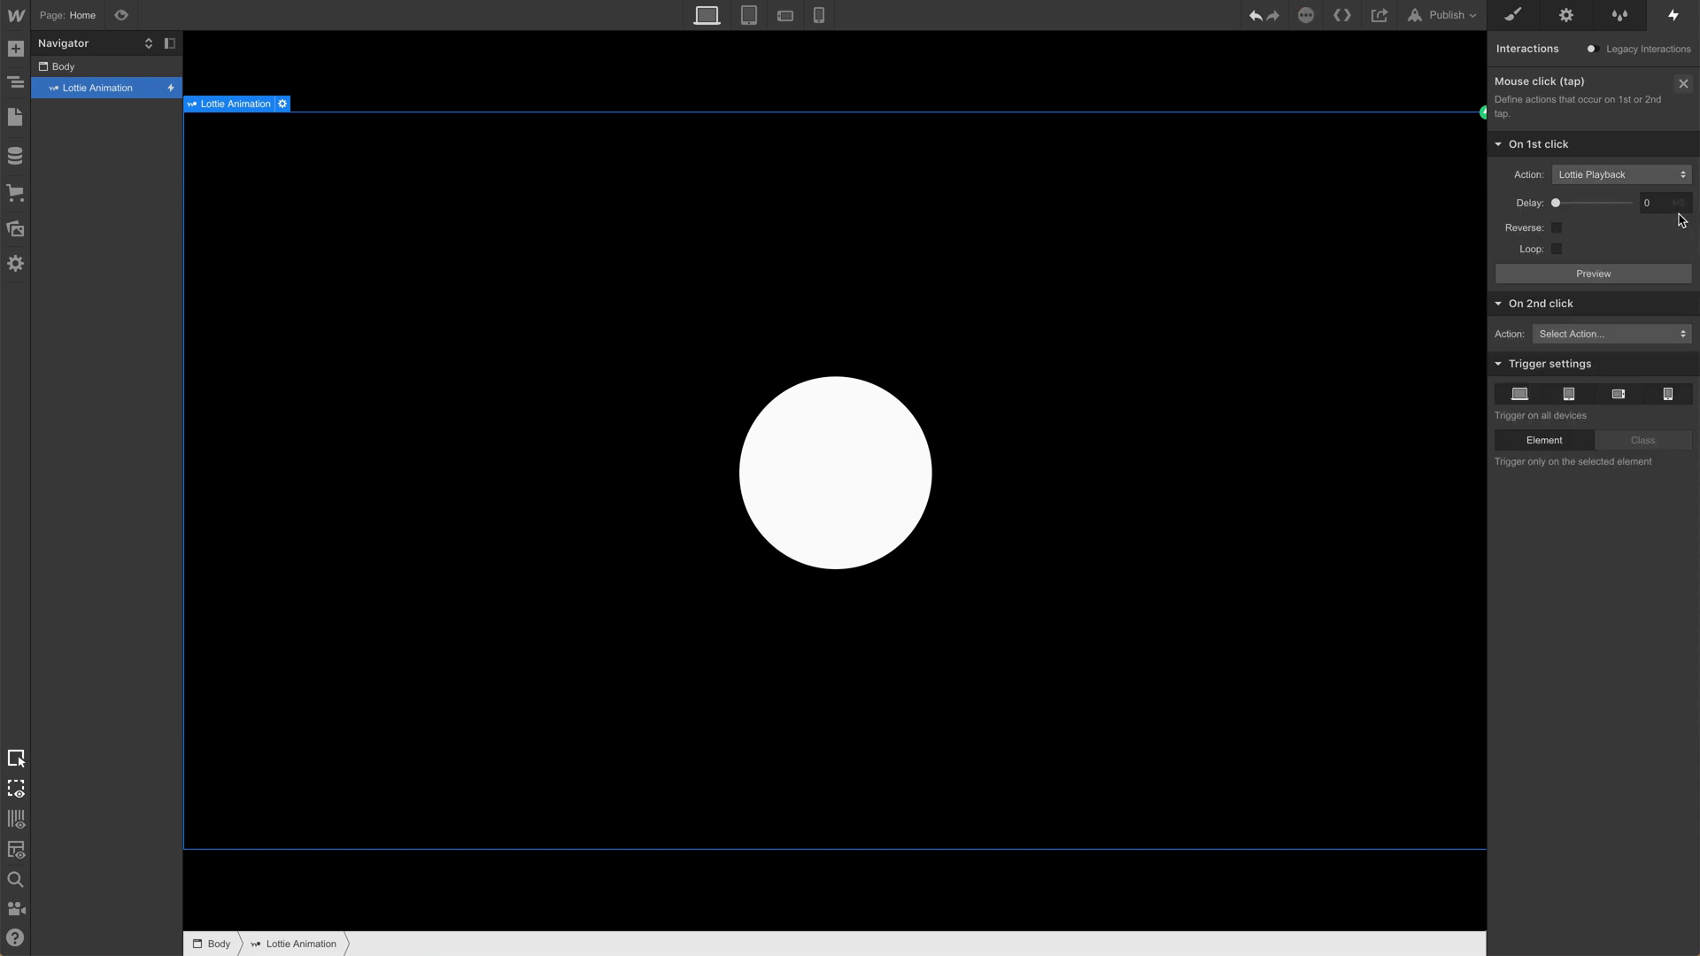
pyautogui.moveTo(483, 111)
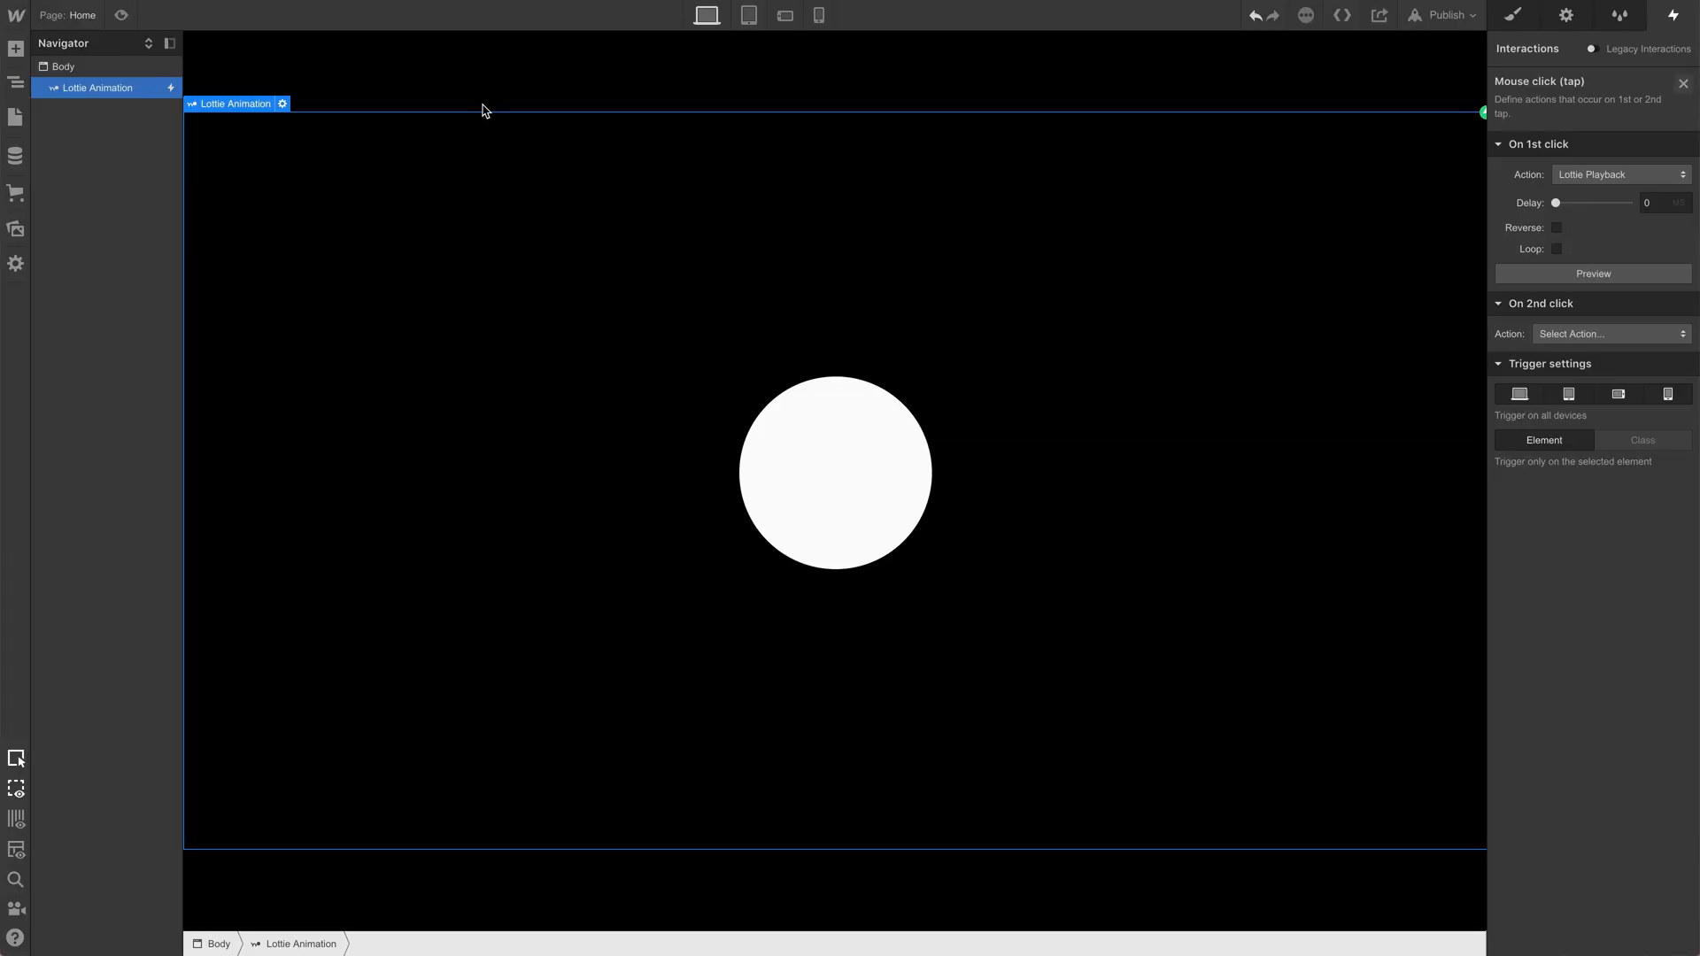
pyautogui.click(121, 15)
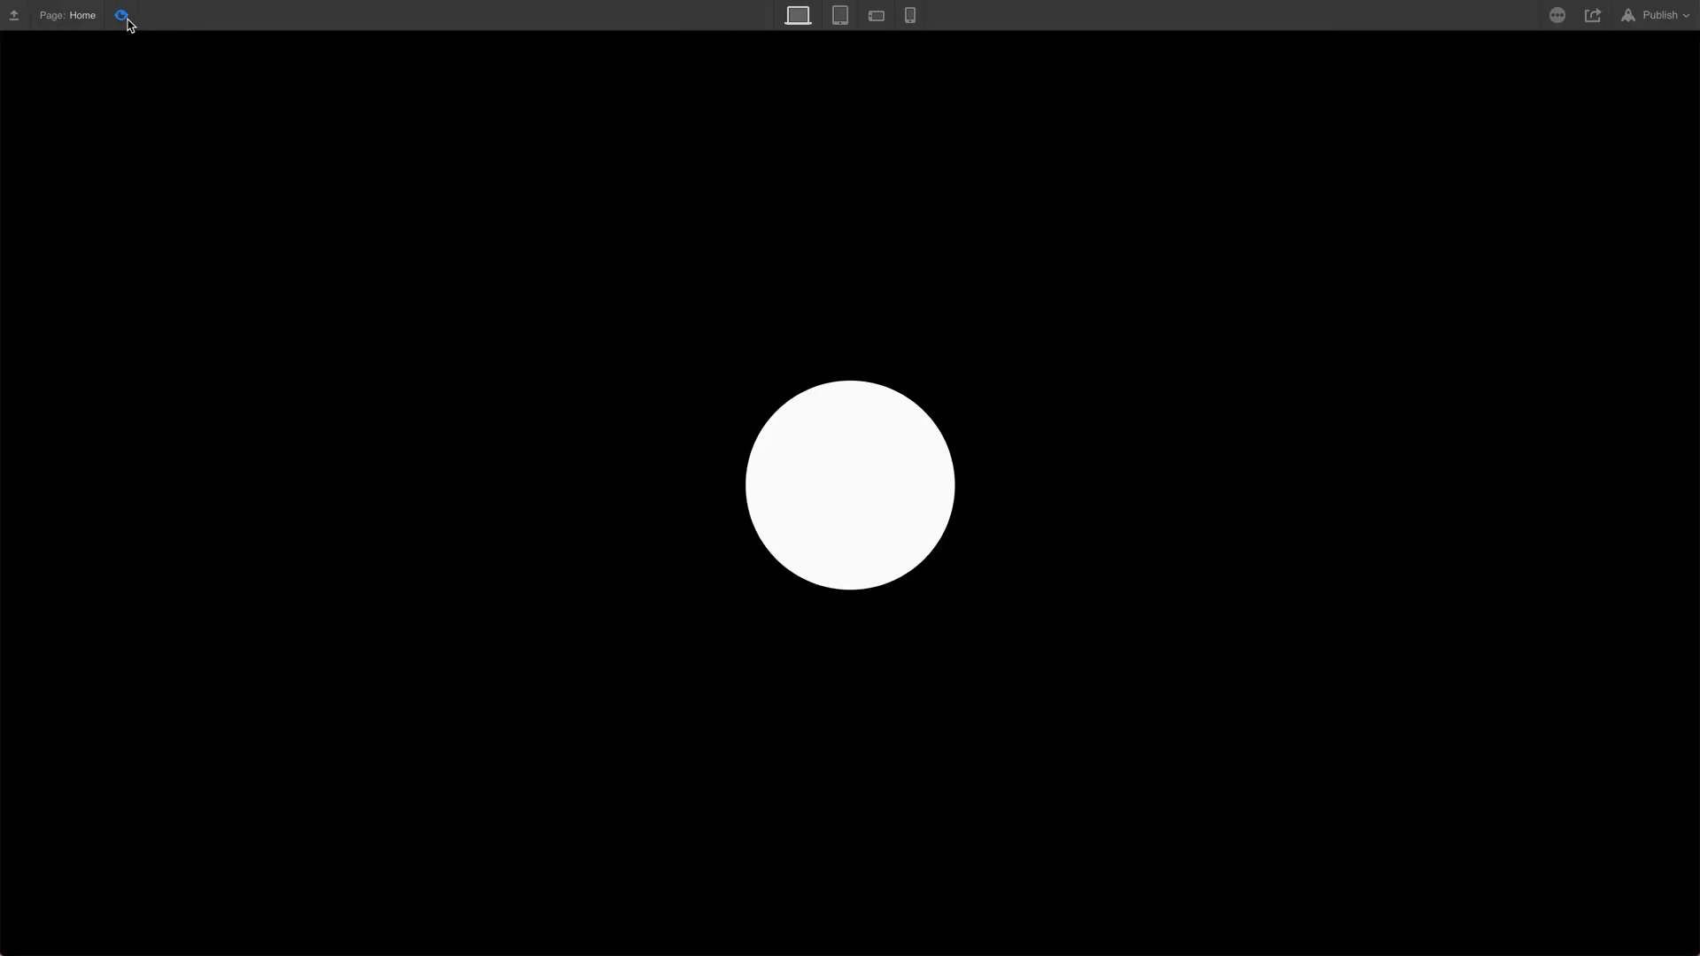